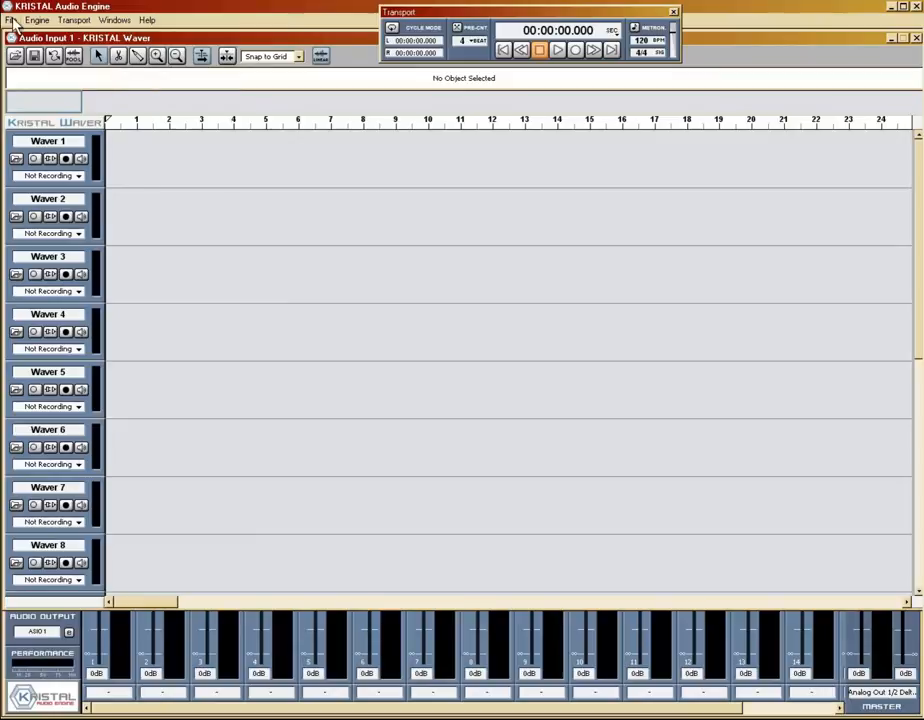
- Open the project file KAE Mixing Tutorial_3-29-11.kristal
left_click(14, 20)
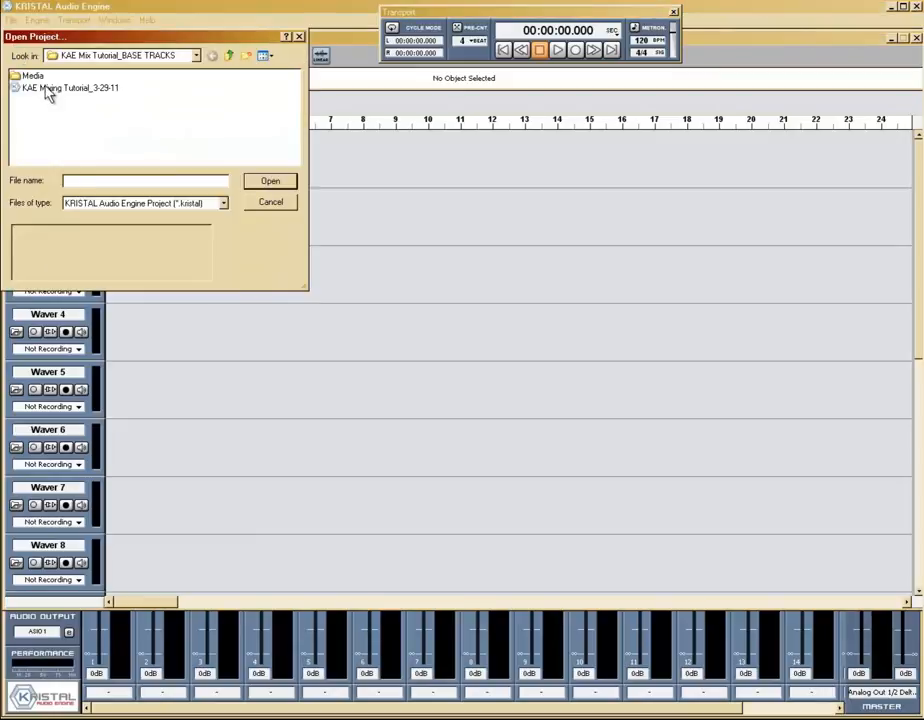
left_click(67, 87)
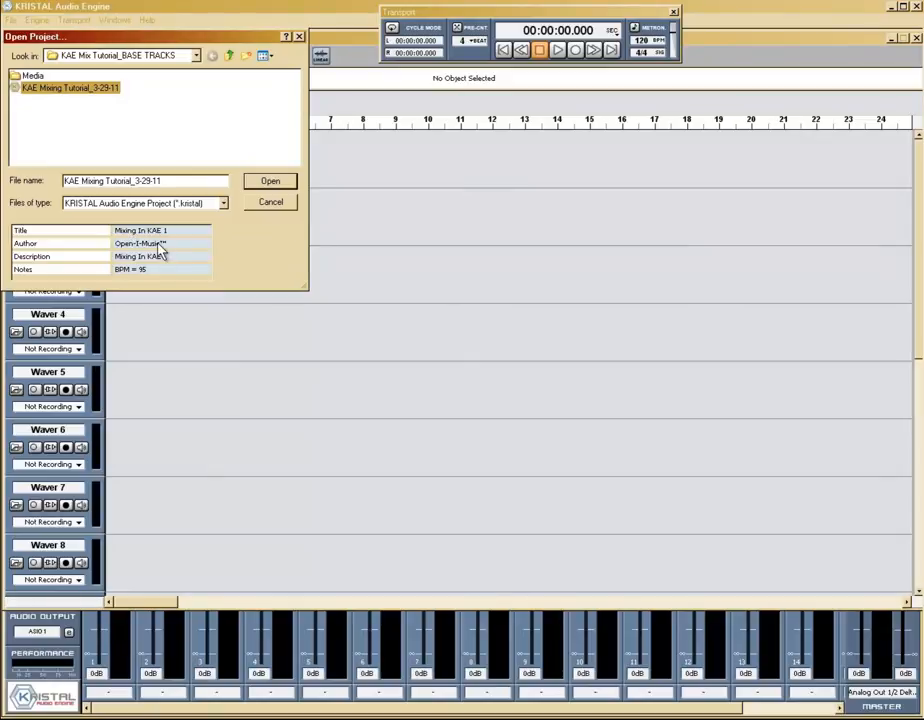
mouse_move(120, 280)
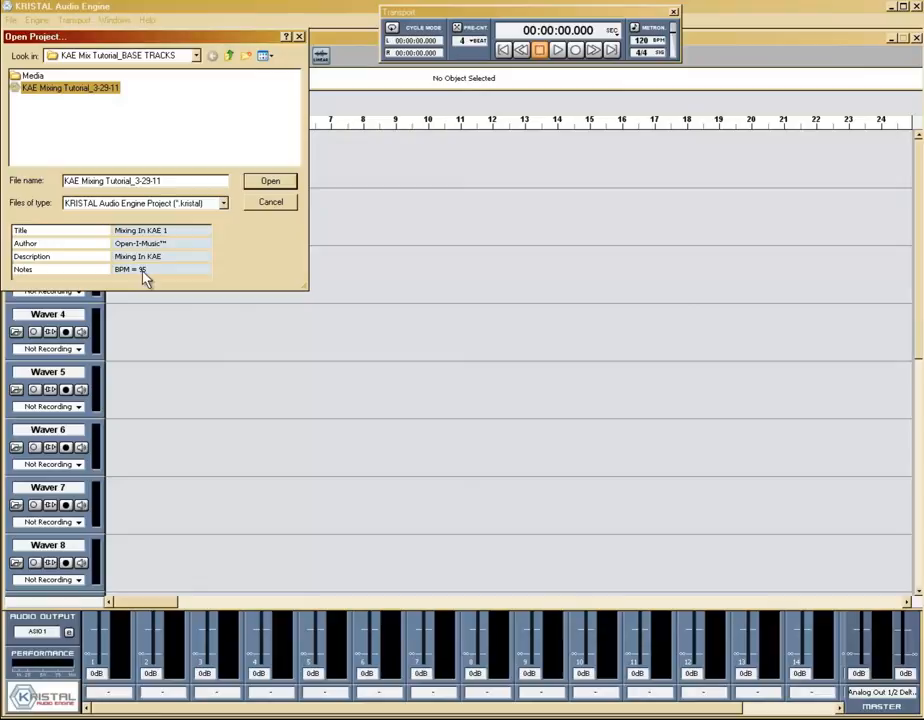
left_click(270, 181)
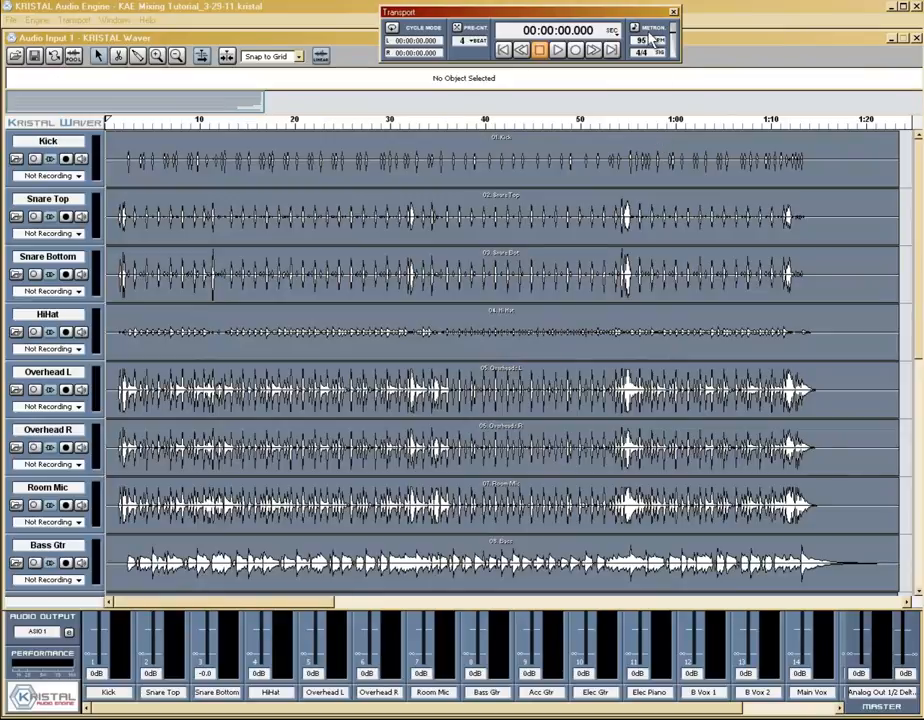
mouse_move(470, 90)
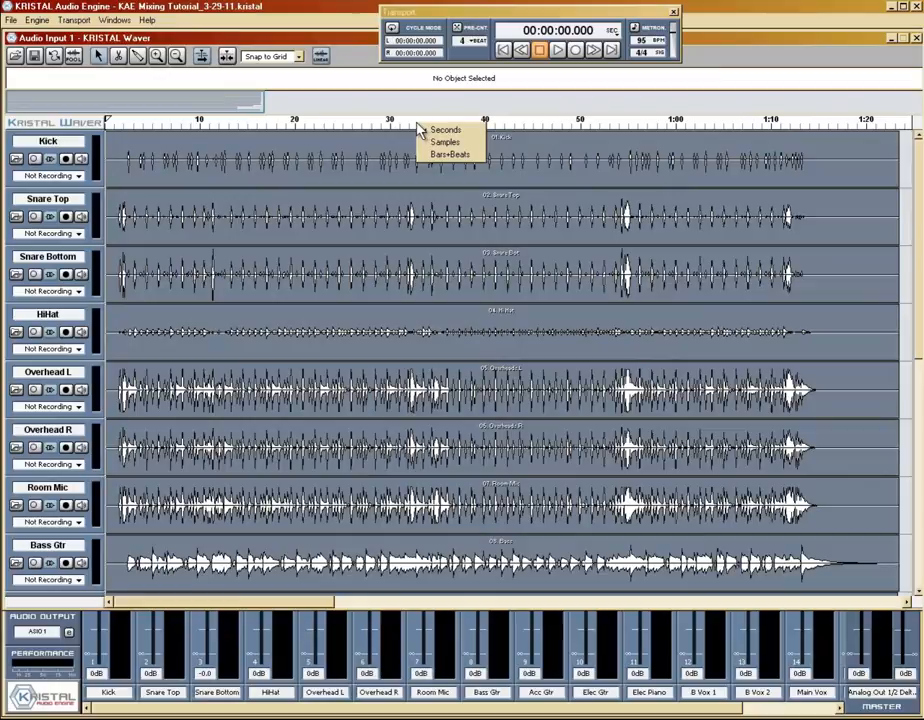
mouse_move(450, 154)
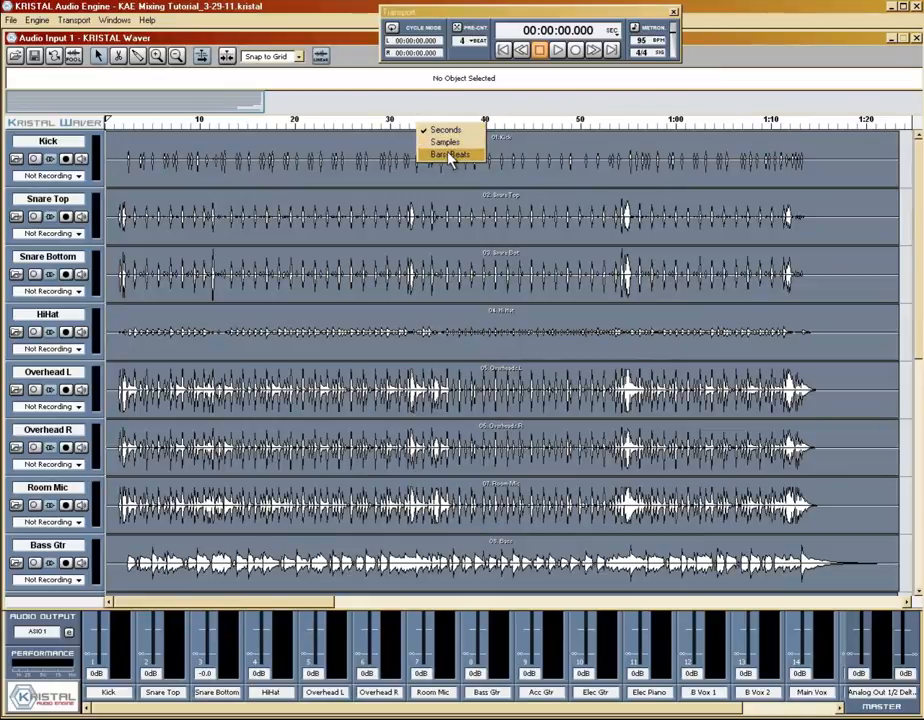
- Set the timeline ruler to Bars+Beats
left_click(451, 154)
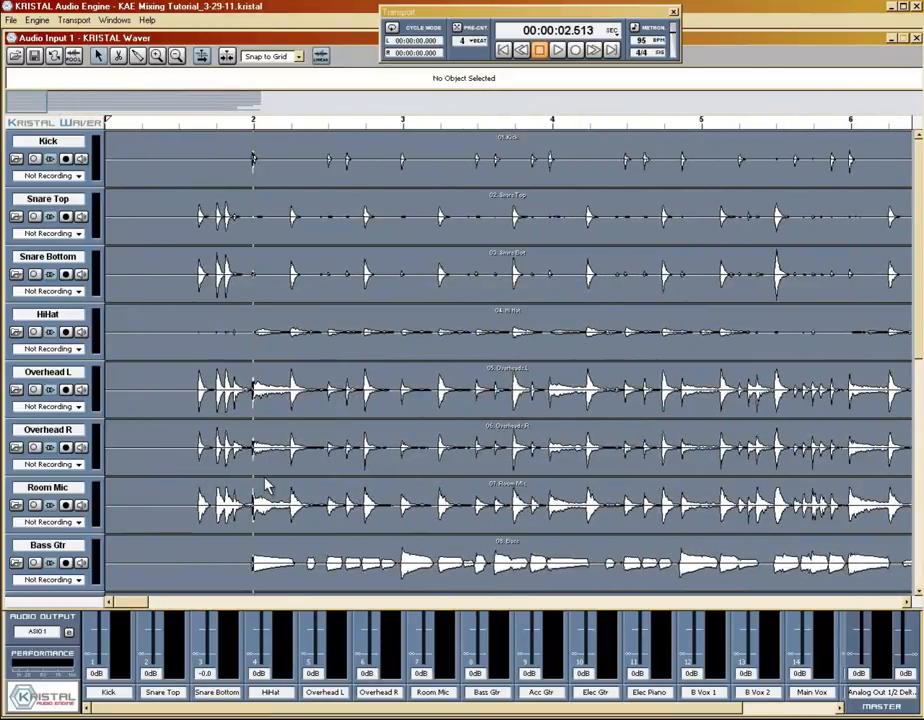
mouse_move(266, 137)
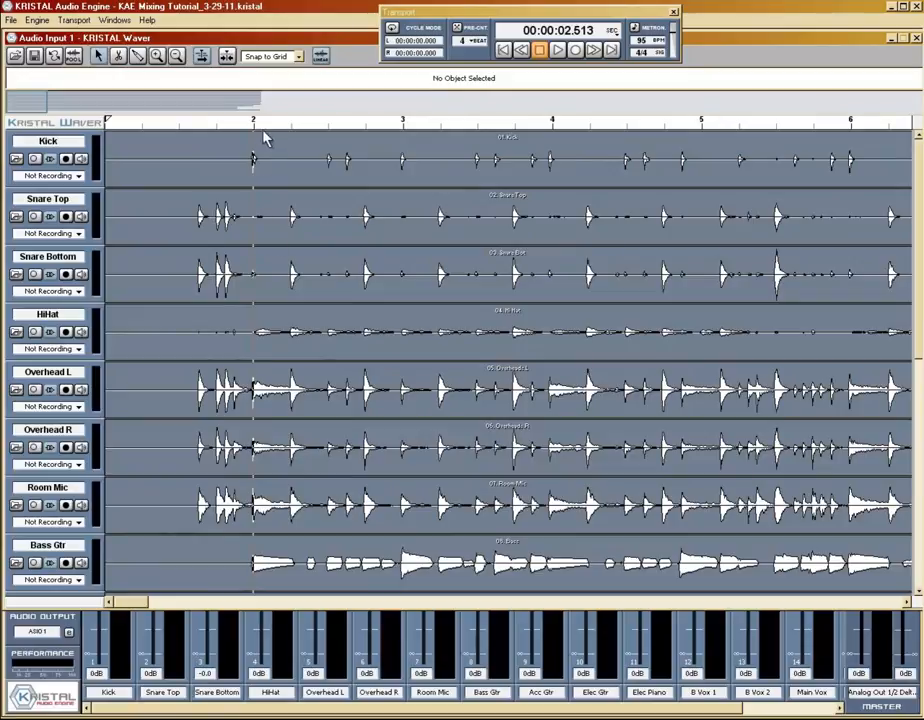
- Select the Kick track's audio clip to display its start bar and 0dB volume
left_click(130, 160)
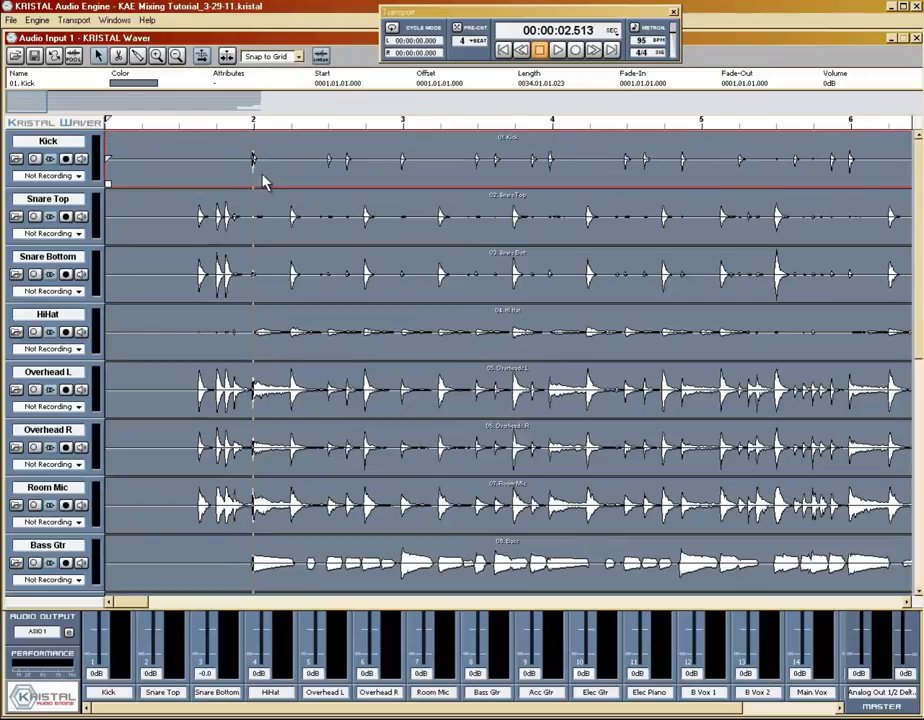
mouse_move(258, 75)
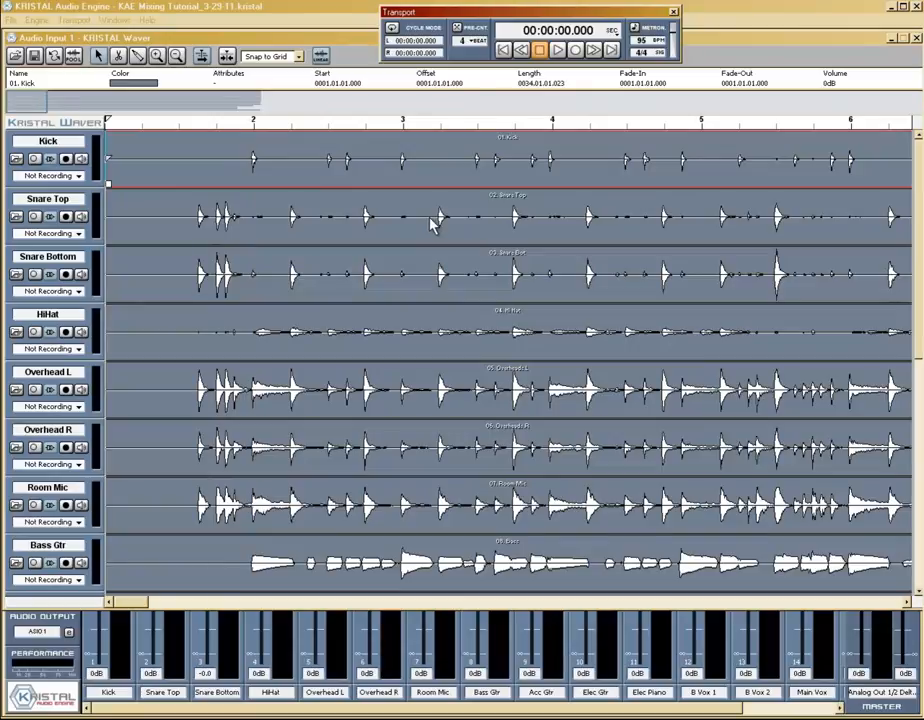
- Play the song from the start and bring up the full mixer with every track channel
left_click(557, 50)
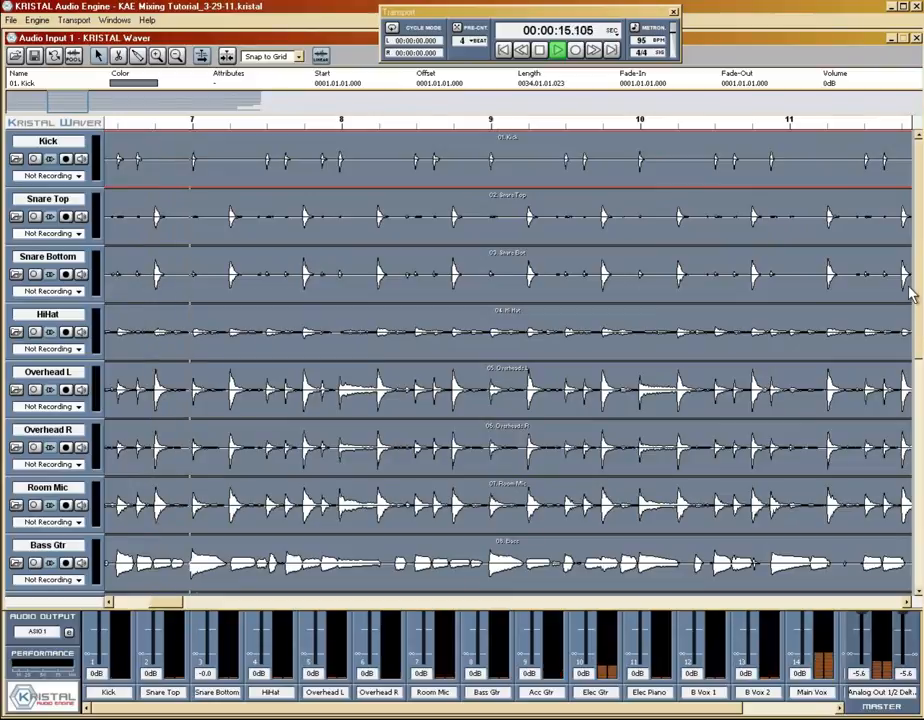
scroll("down", 3)
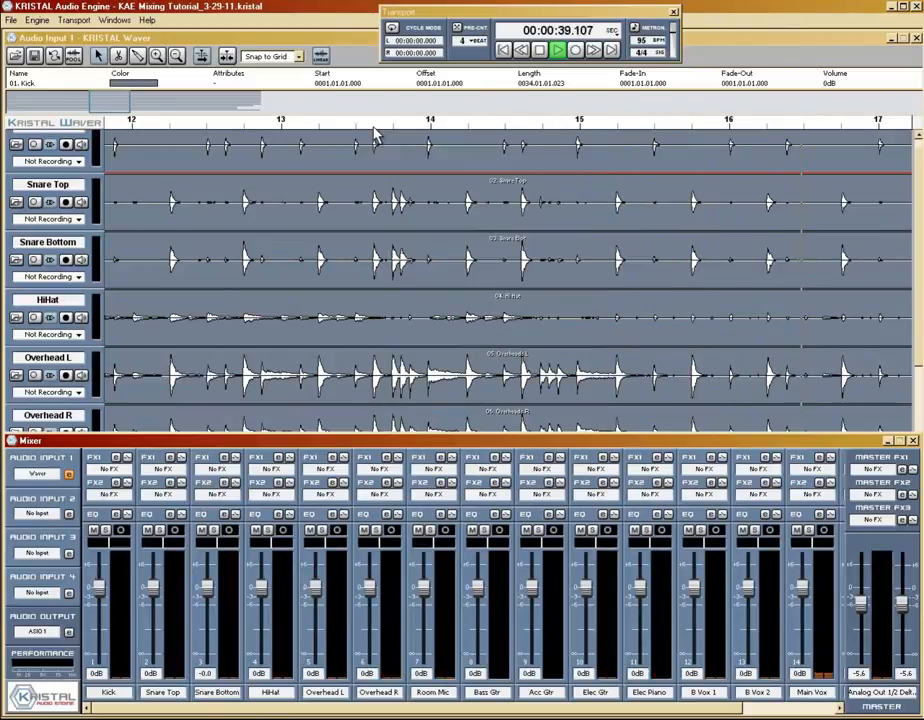
right_click(400, 120)
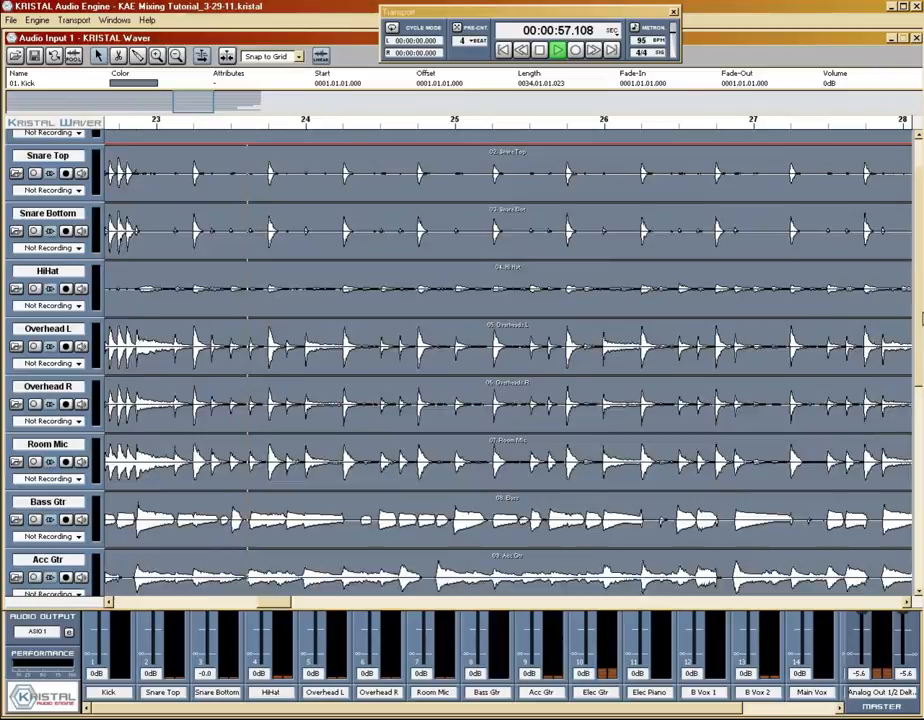
scroll("down", 3)
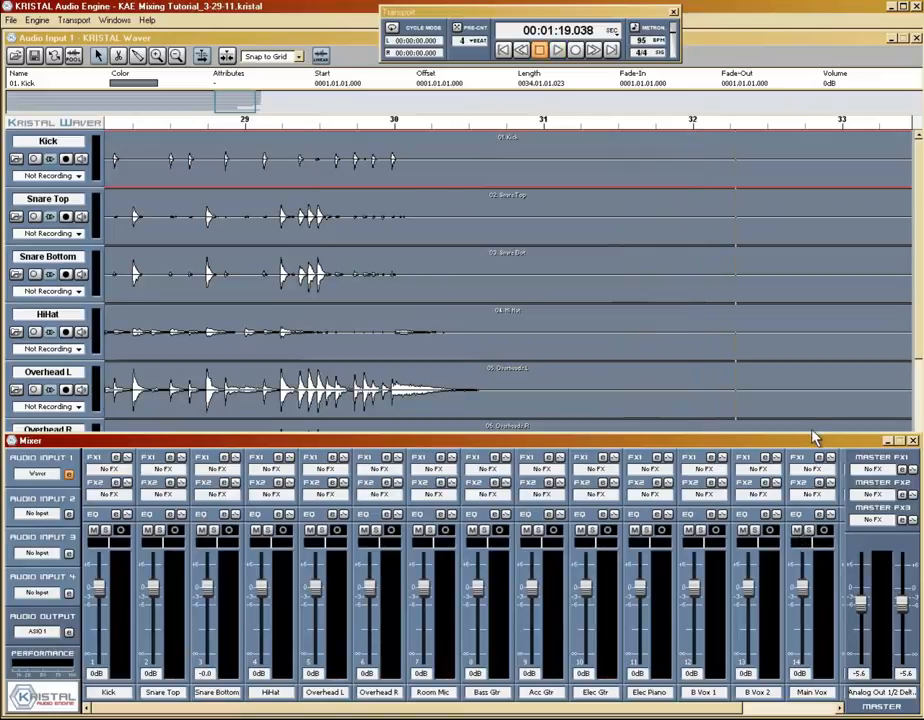
mouse_move(243, 113)
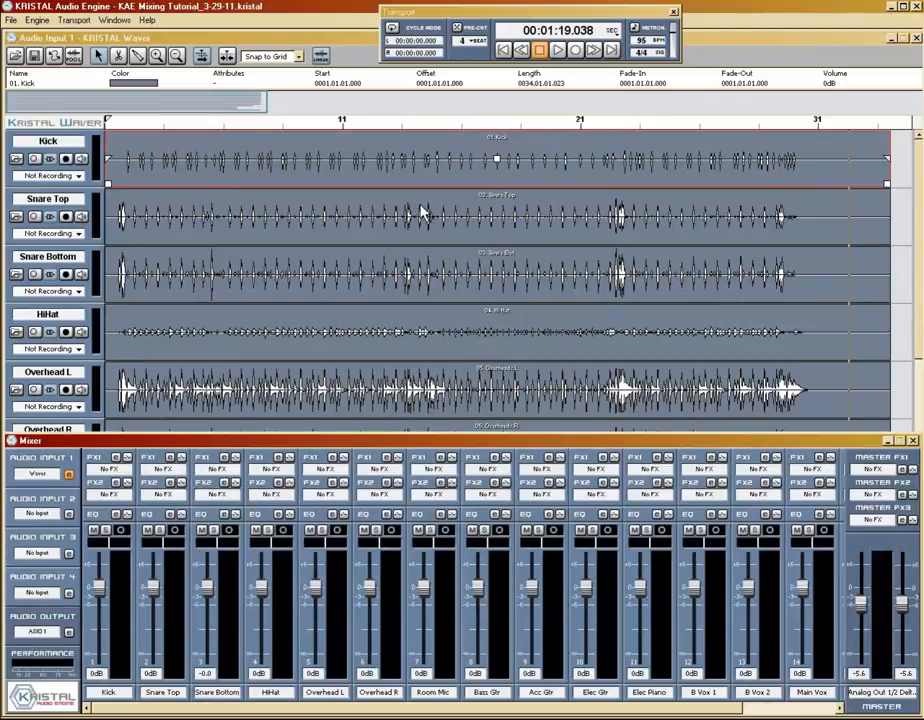
mouse_move(500, 168)
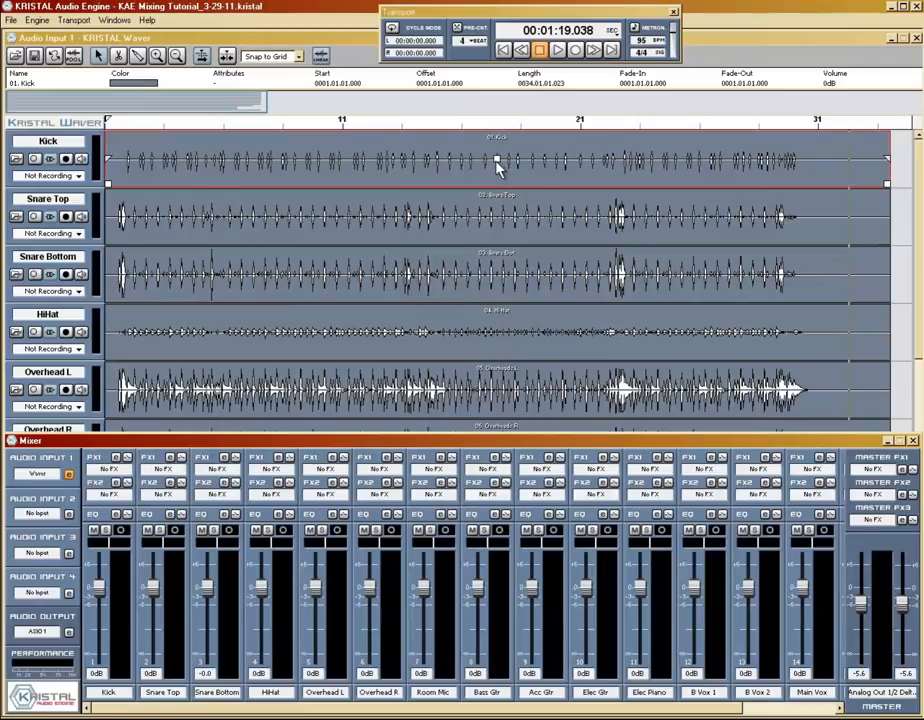
mouse_move(270, 595)
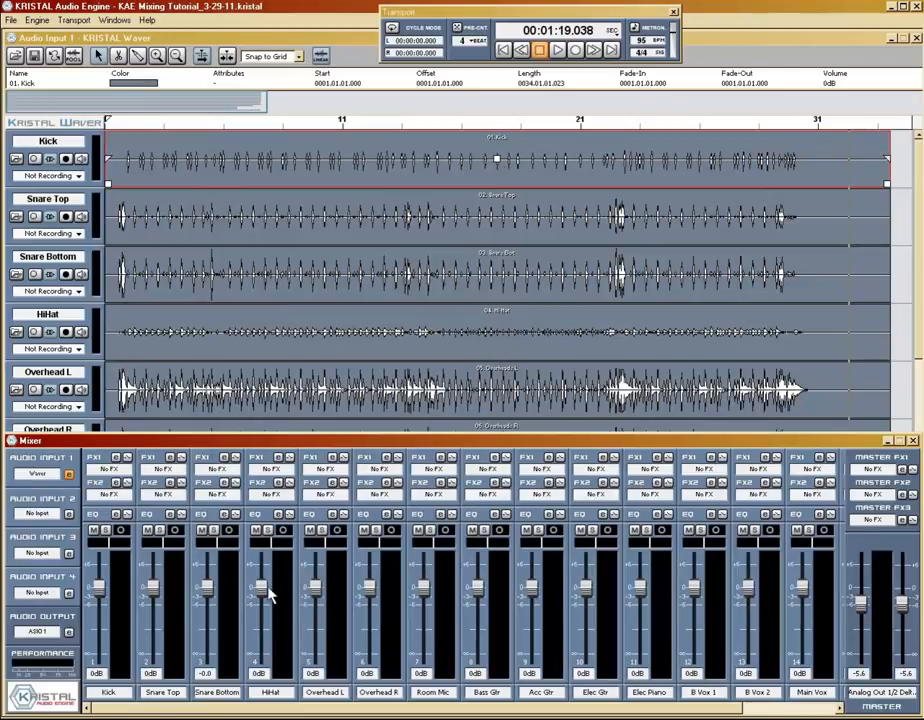
mouse_move(488, 605)
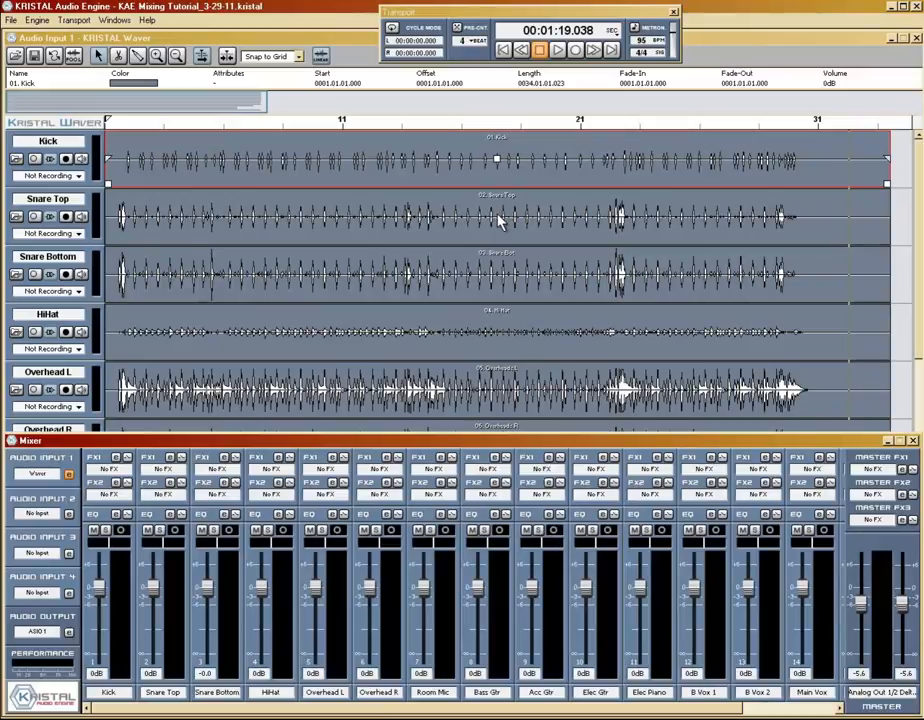
mouse_move(395, 222)
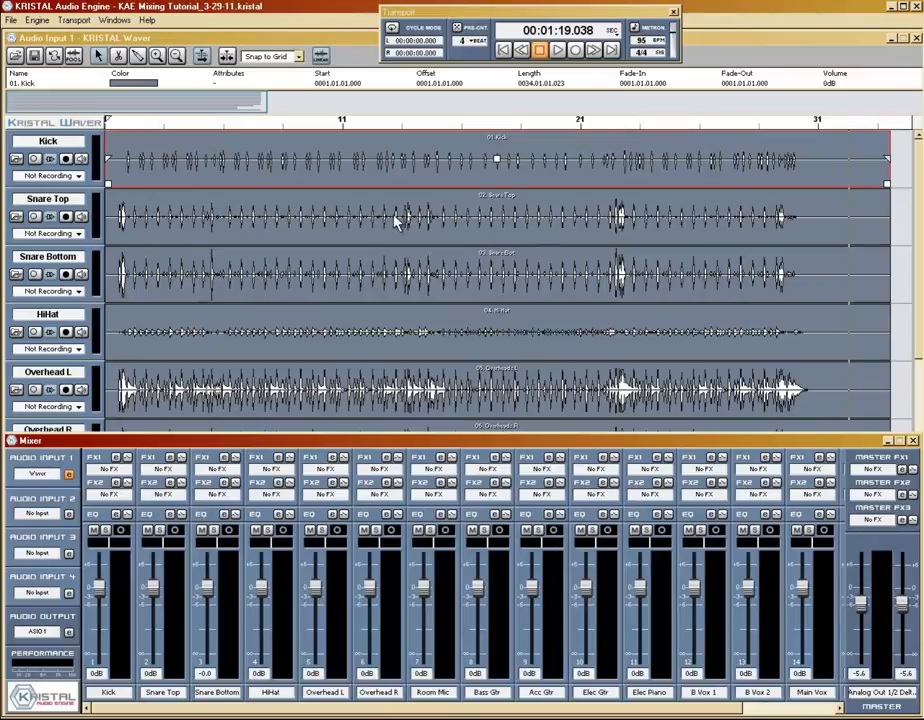
mouse_move(430, 218)
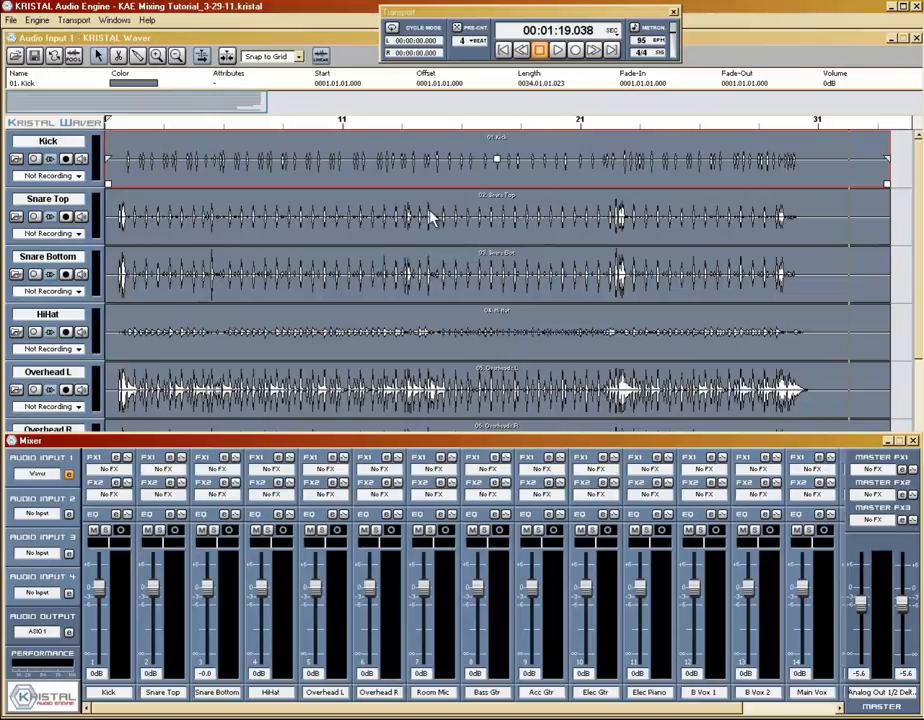
mouse_move(483, 333)
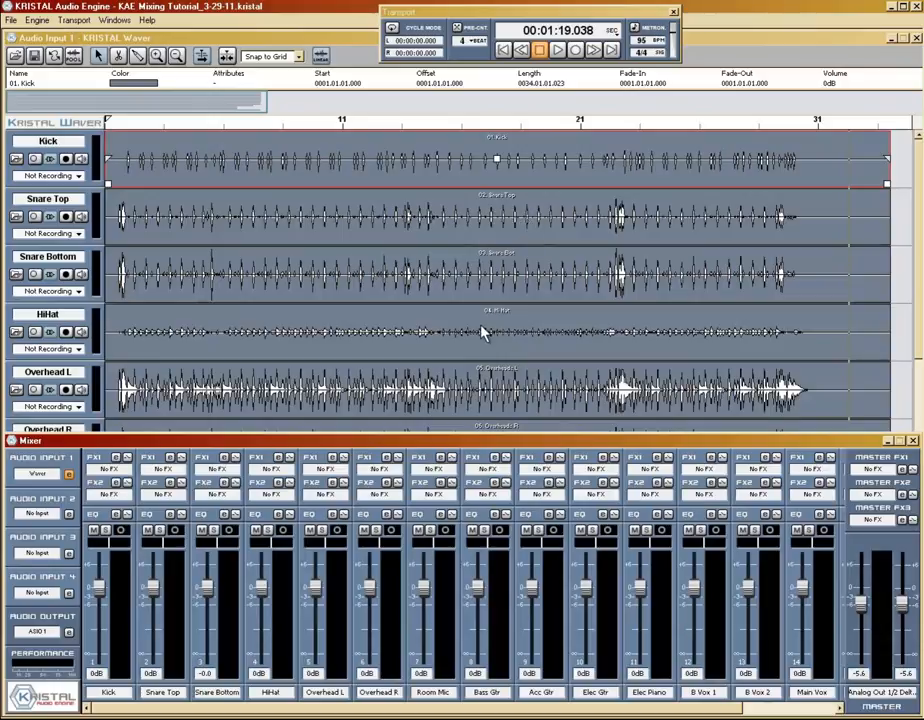
mouse_move(545, 352)
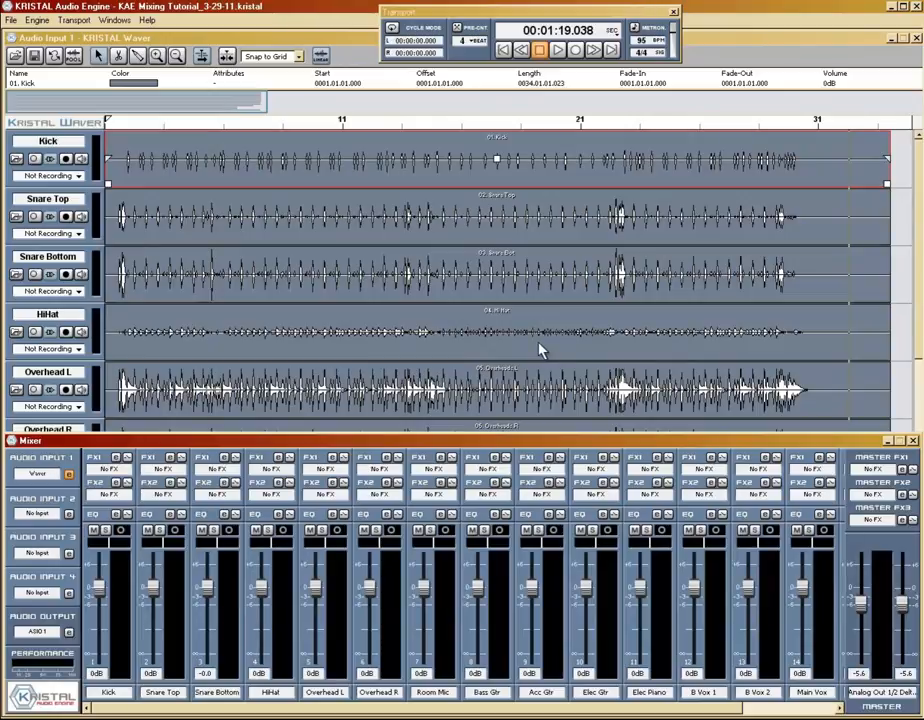
mouse_move(500, 178)
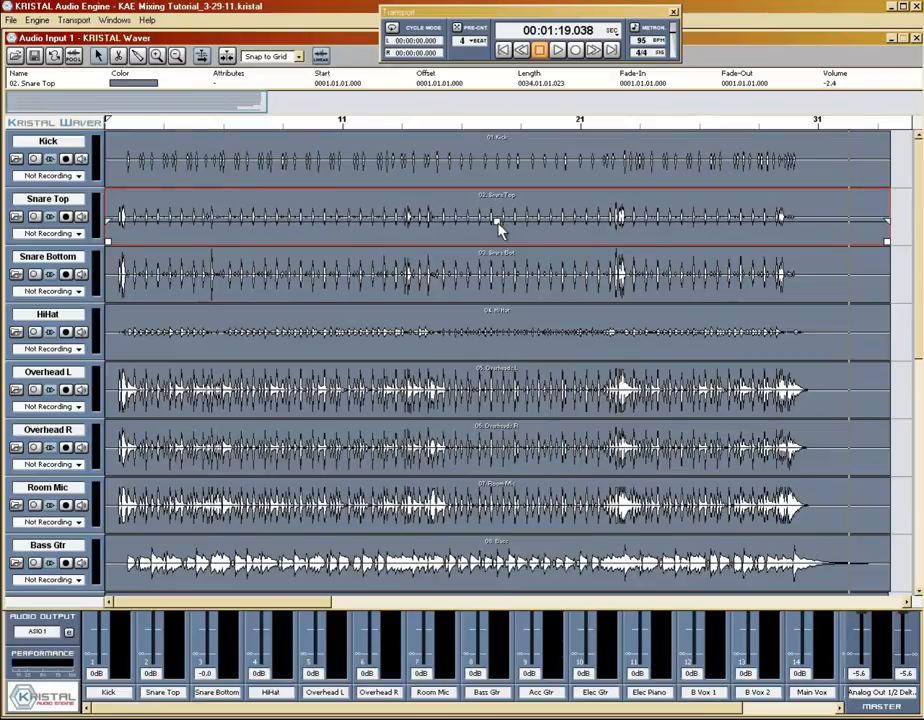
- Check the volume levels of the Snare Top, Overhead L and Overhead R clips
left_click(500, 275)
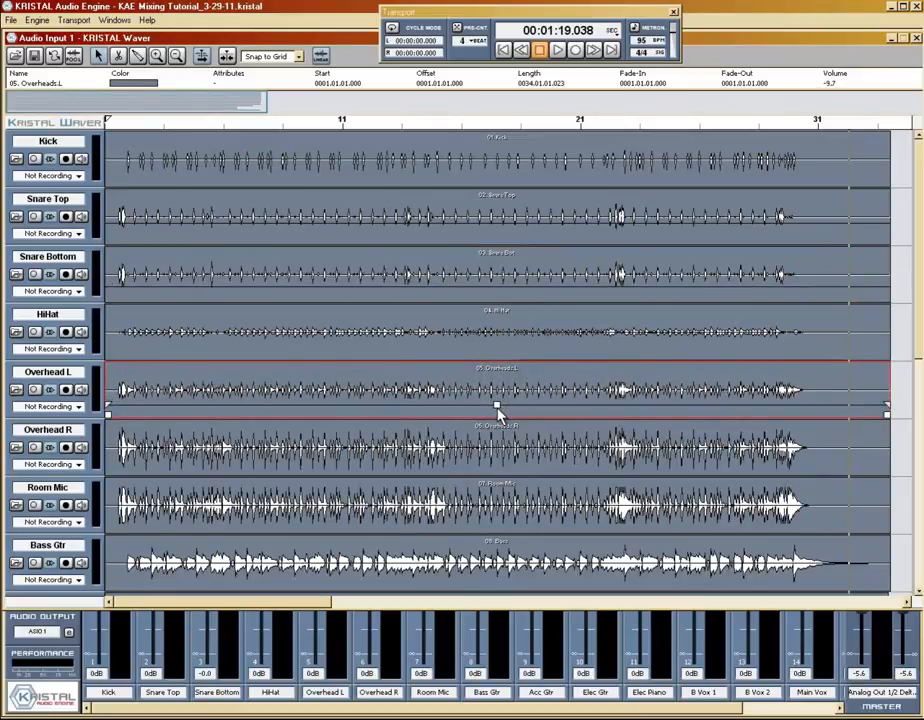
left_click(500, 447)
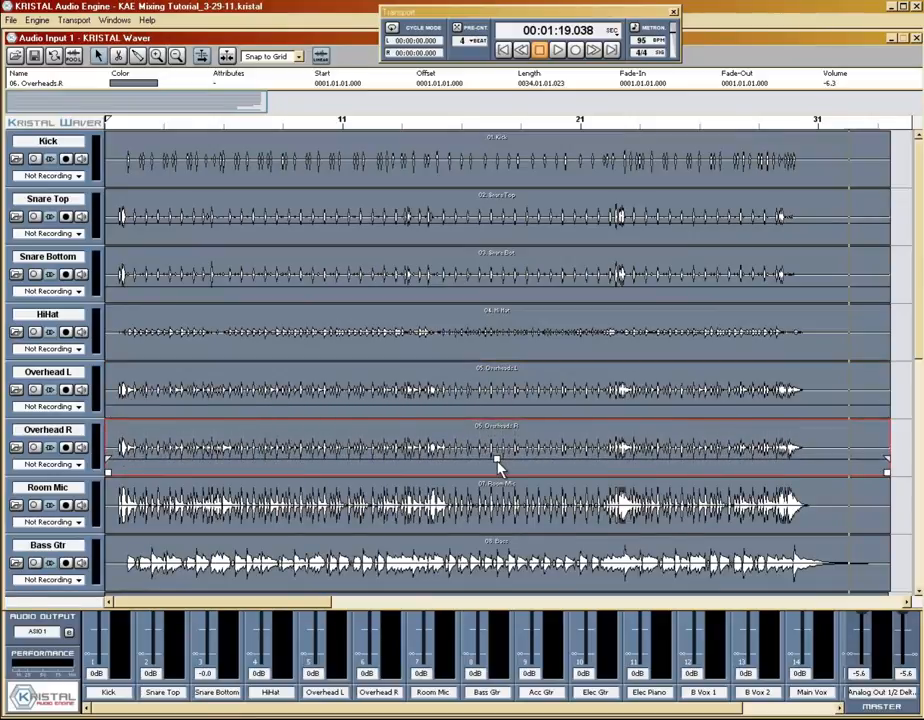
left_click(498, 505)
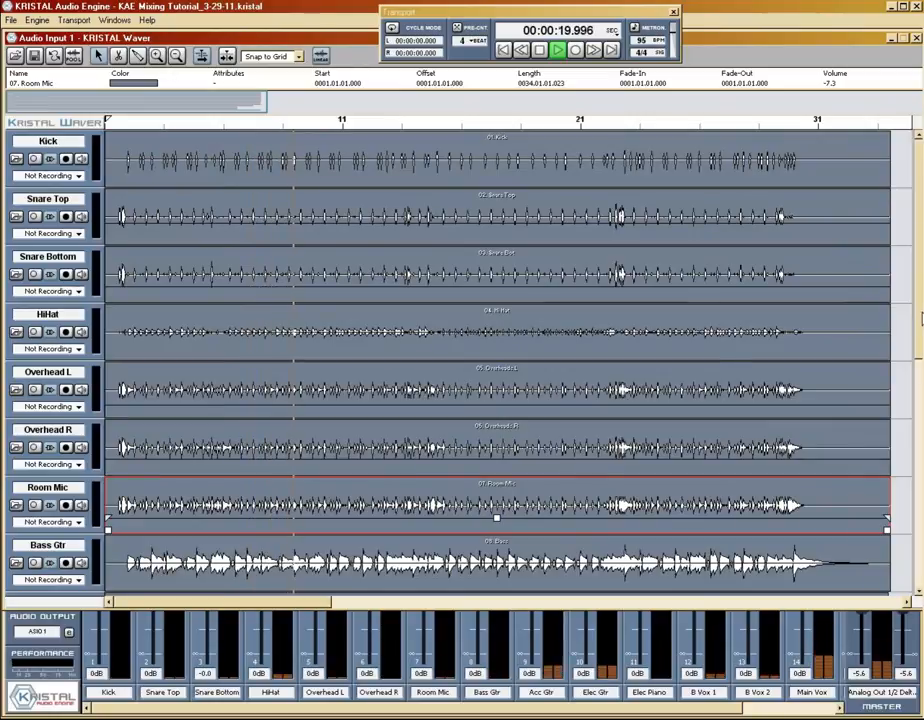
scroll("down", 3)
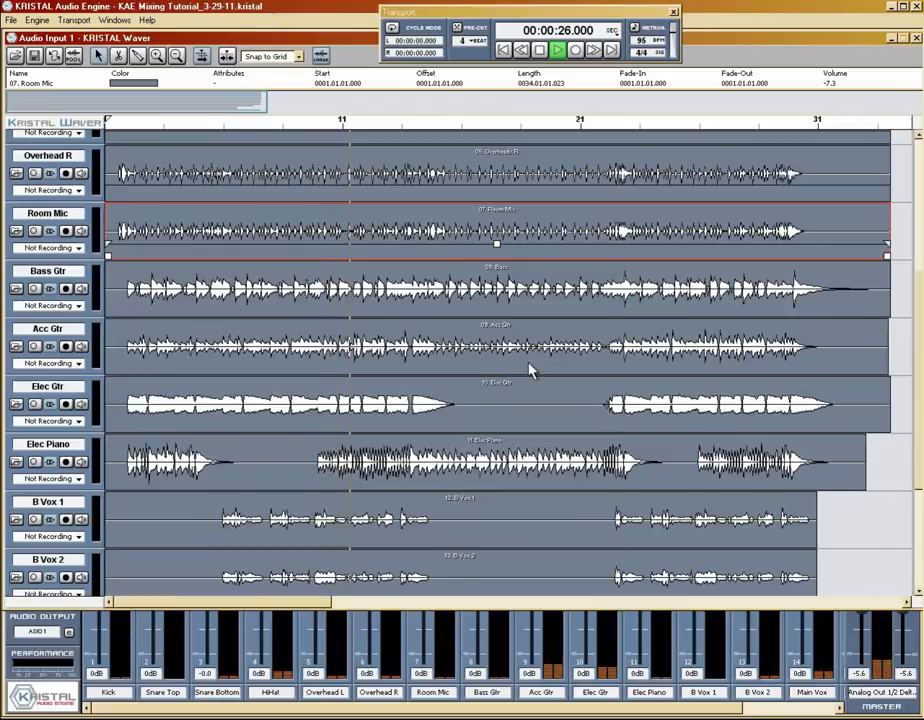
left_click(497, 290)
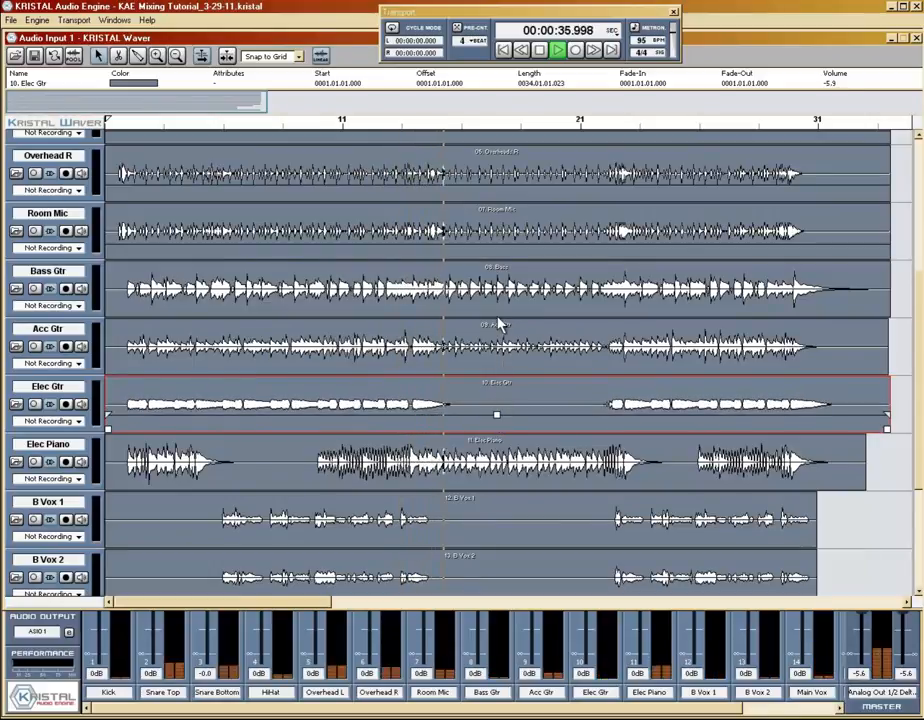
left_click(480, 460)
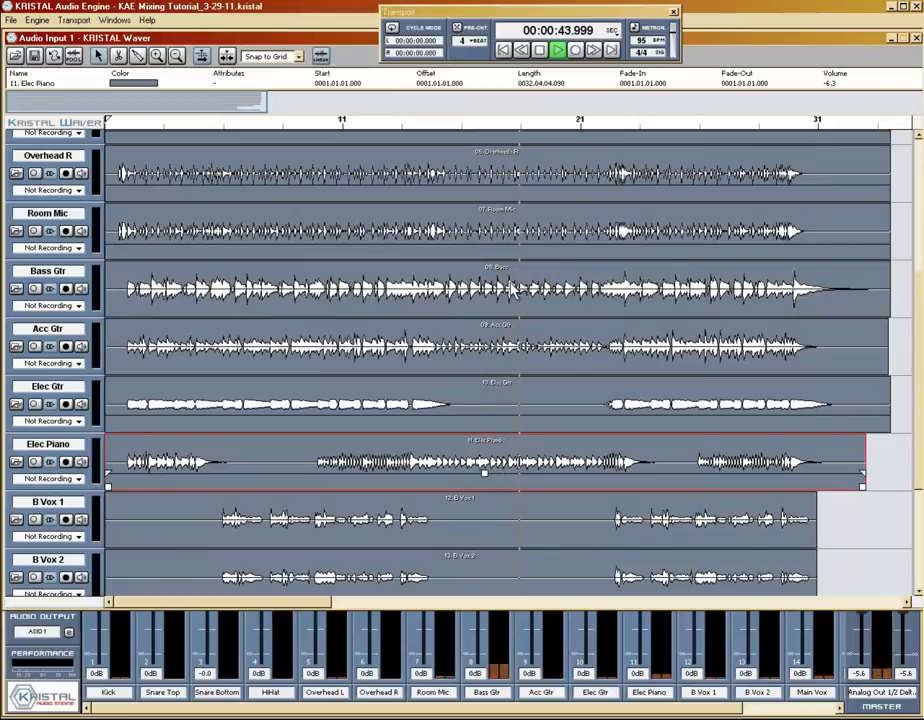
left_click(500, 290)
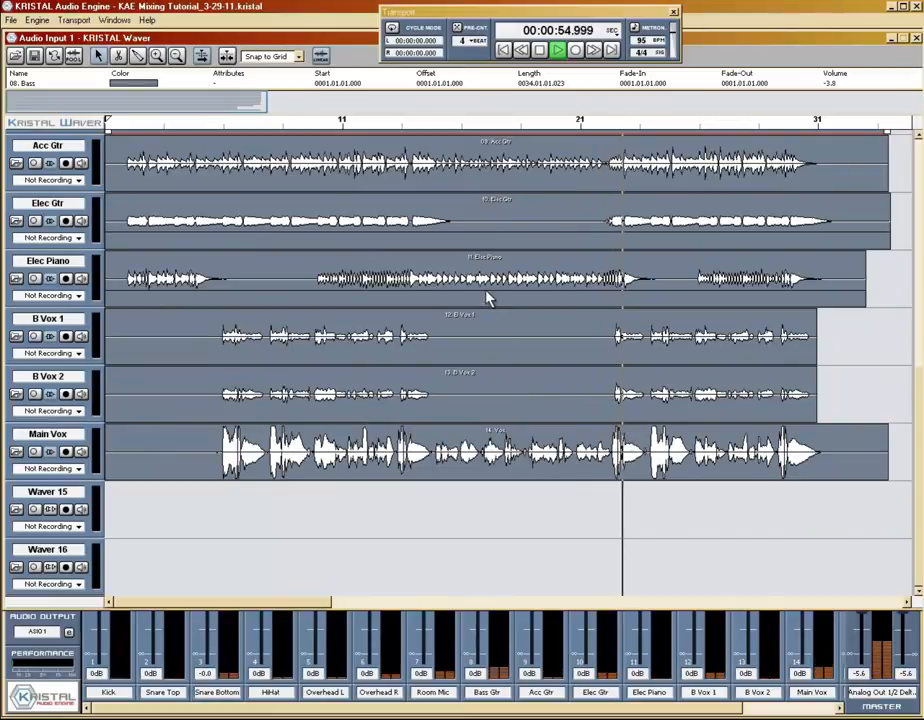
left_click(555, 51)
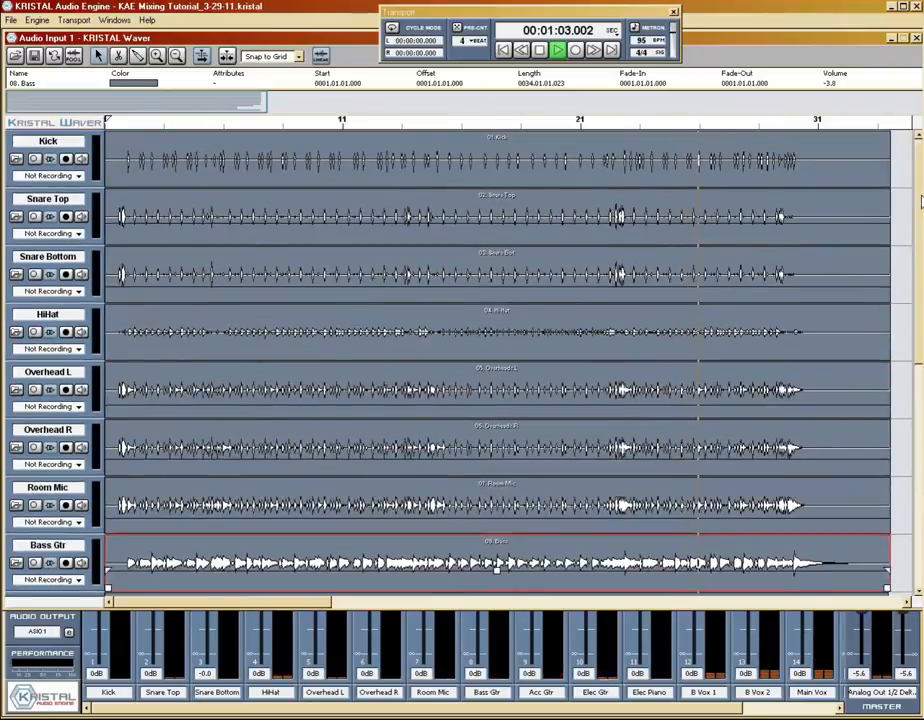
scroll("down", 3)
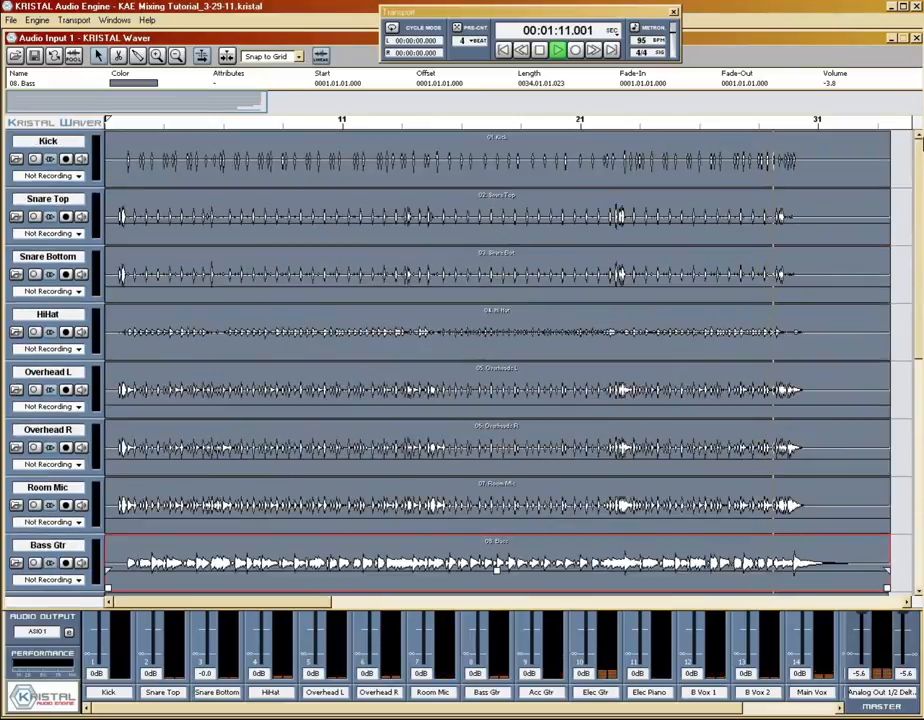
scroll("down", 3)
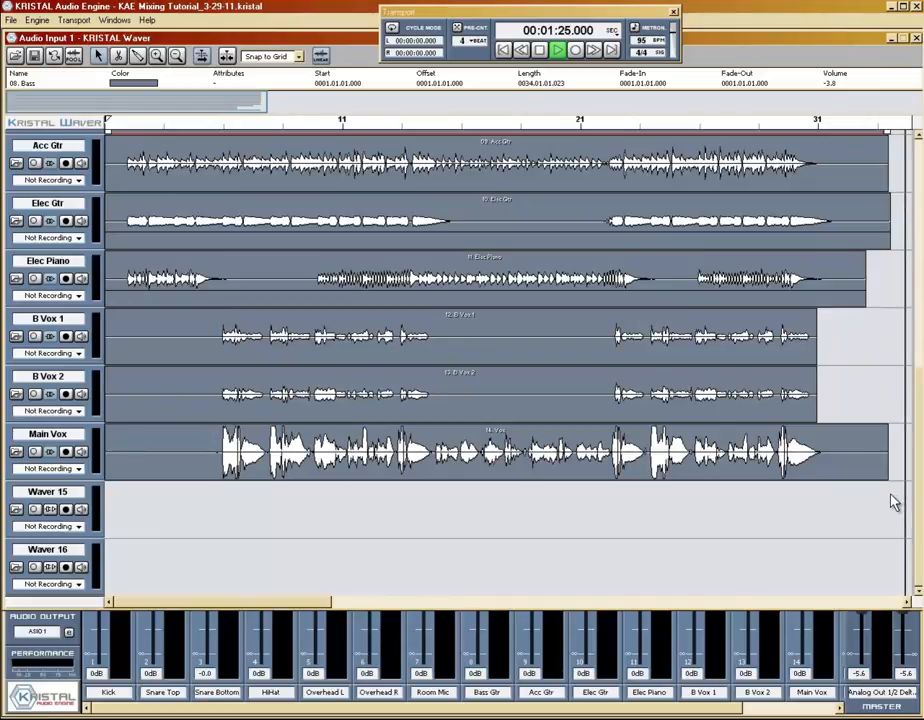
- Stop playback on the Transport at about 1:25
left_click(556, 50)
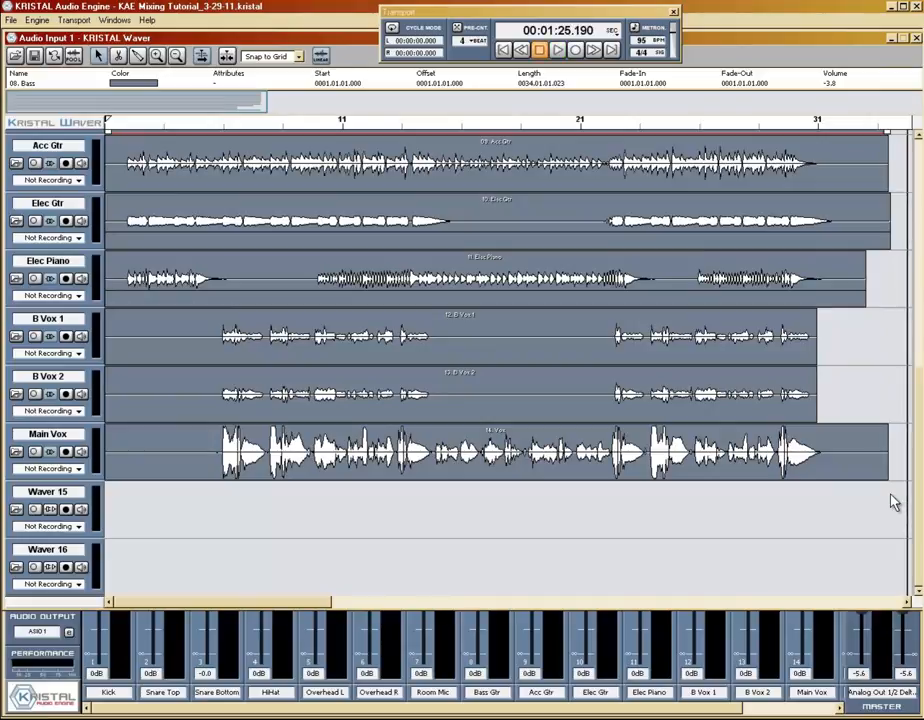
mouse_move(545, 140)
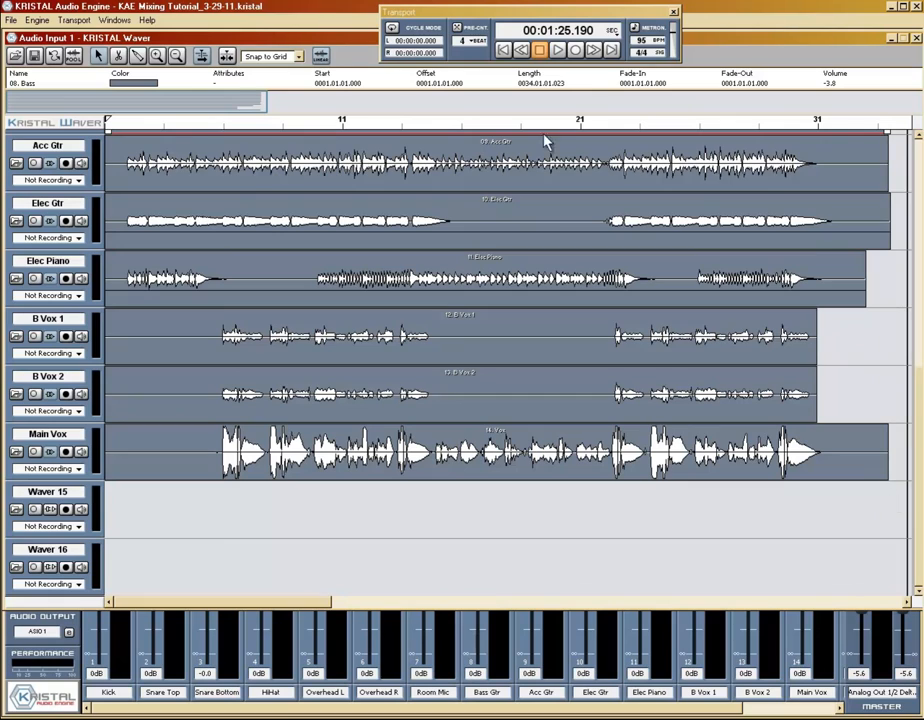